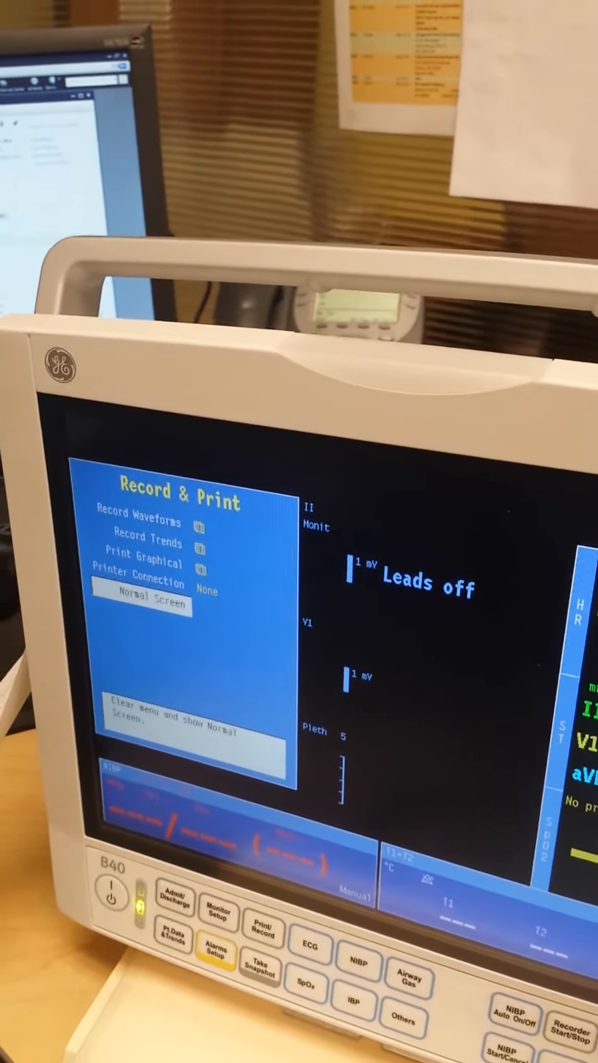
- Open the Record Waveforms settings from the Print/Record menu
click(141, 604)
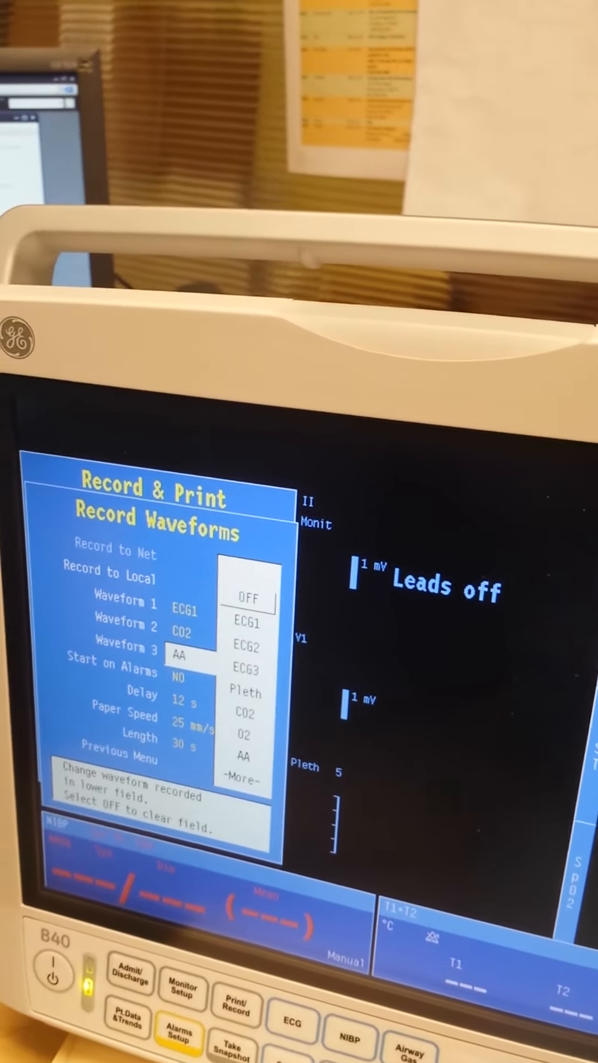
- Set Waveform 3 to OFF, keeping ECG1 and CO2 recorded
click(249, 598)
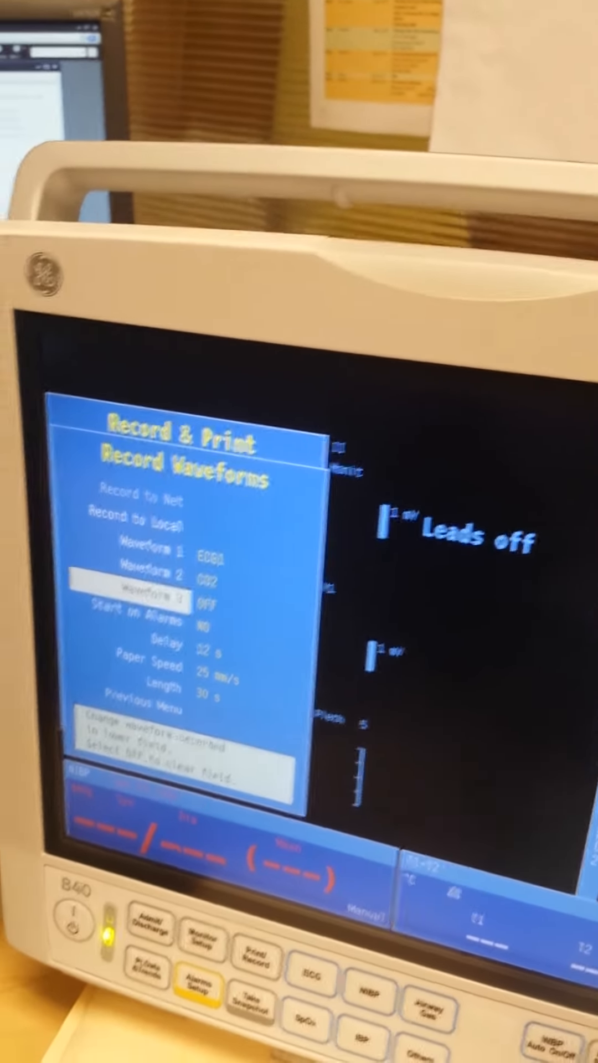